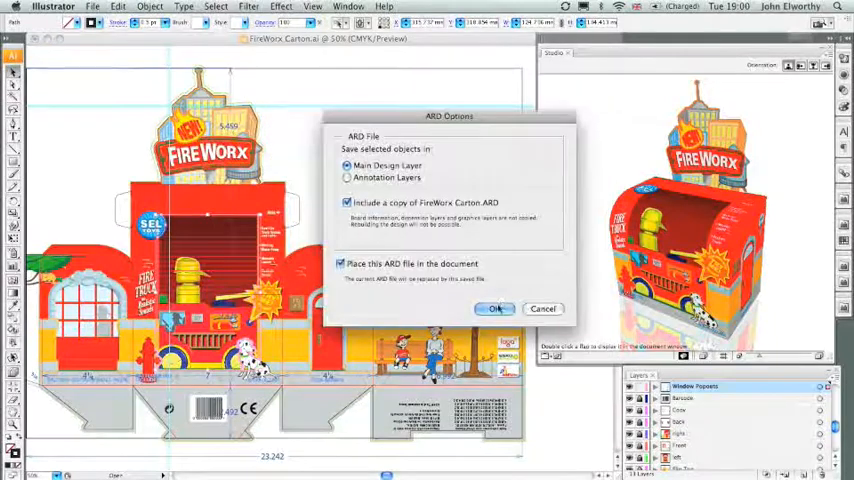
# Confirm the ARD Options with Main Design Layer, ARD copy included and Place this ARD file checked
pyautogui.click(496, 308)
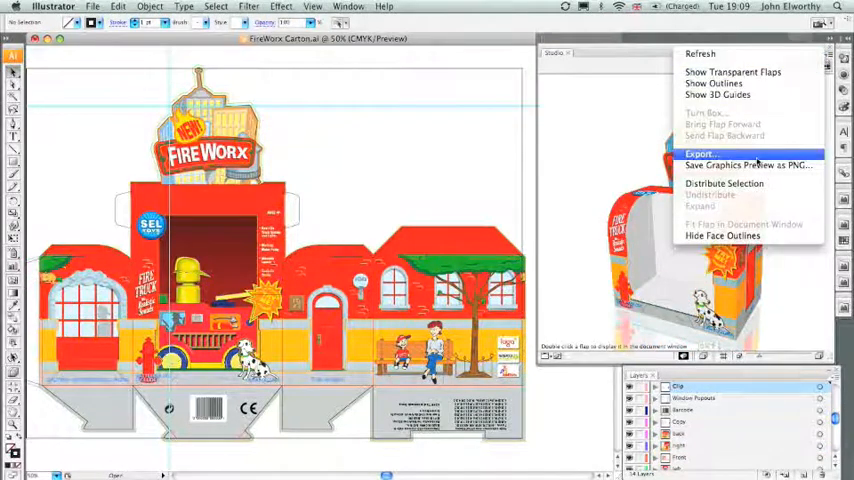
# Export the carton as '3D PDF.pdf' with 3D Design and rotate it in Reader
pyautogui.click(700, 152)
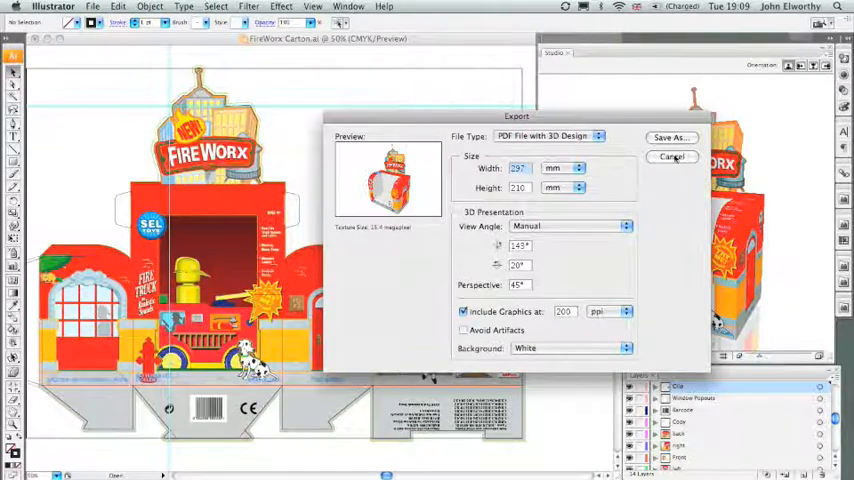
pyautogui.click(670, 136)
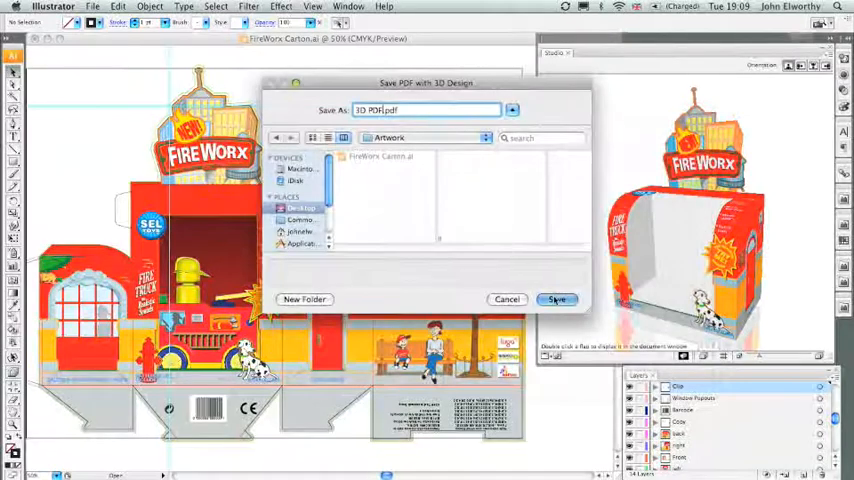
pyautogui.click(556, 300)
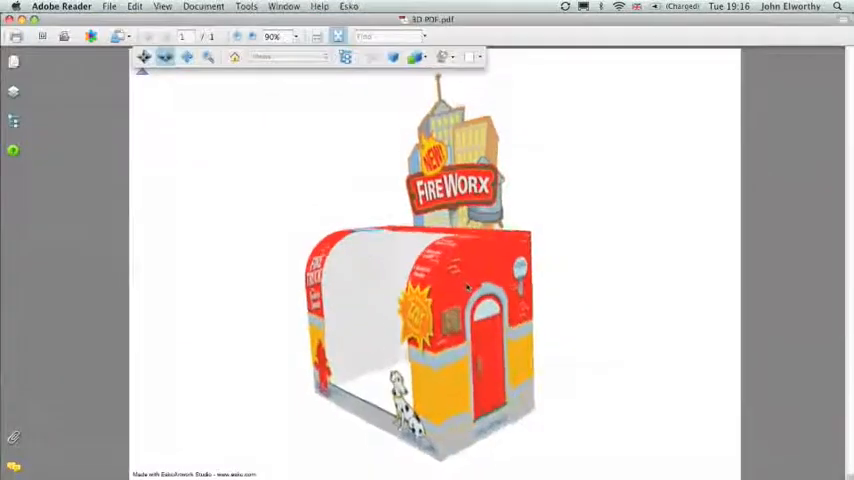
pyautogui.moveTo(466, 290); pyautogui.dragTo(450, 280)
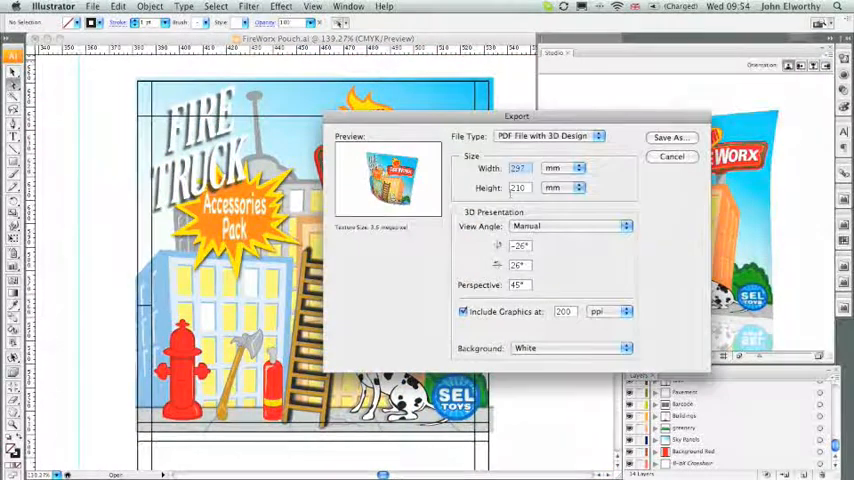
# Cancel the export settings for the Fire Truck Accessories pouch, leaving it unsaved
pyautogui.click(672, 156)
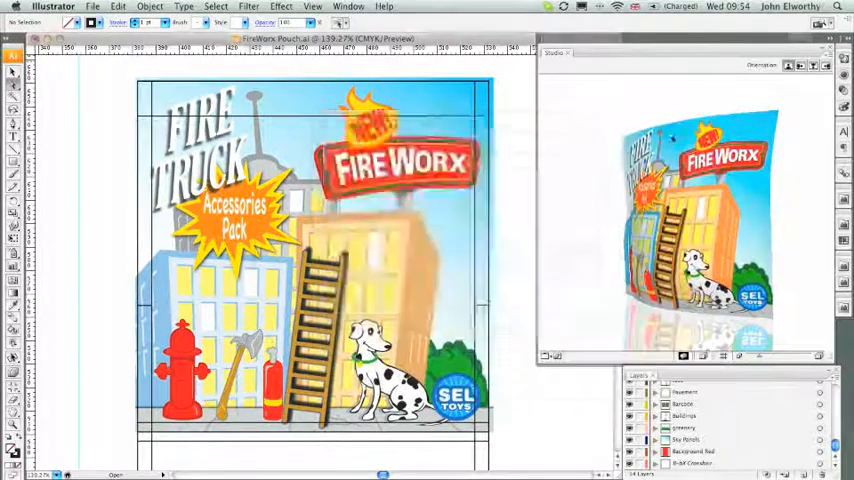